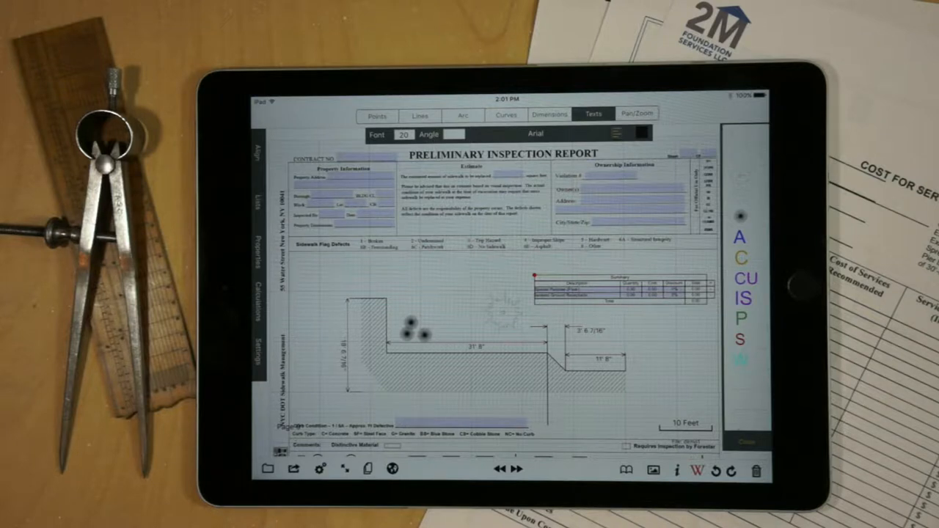
Show the symbol Libraries list from the bottom toolbar's book button
{"action": "left_click", "coordinate": [651, 470]}
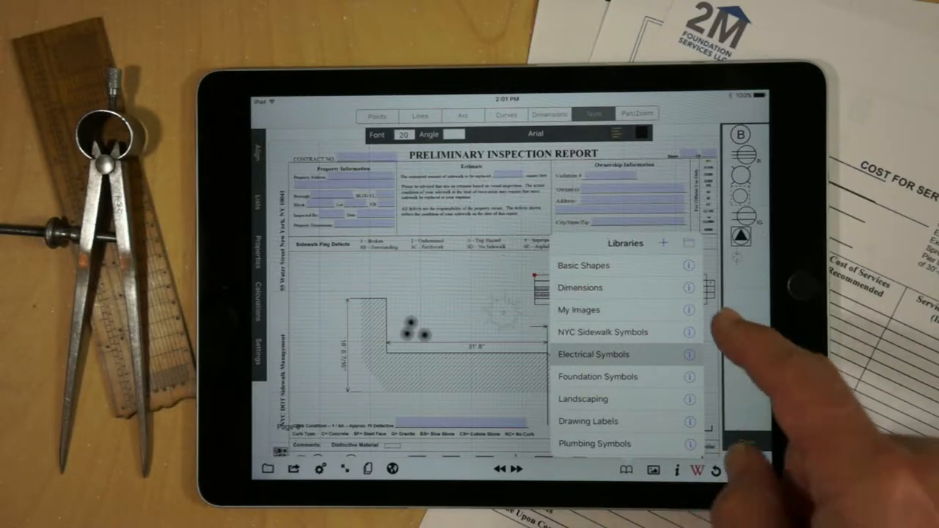
Add a new library category named 'My Ne Libeary' and save it
{"action": "left_click", "coordinate": [664, 243]}
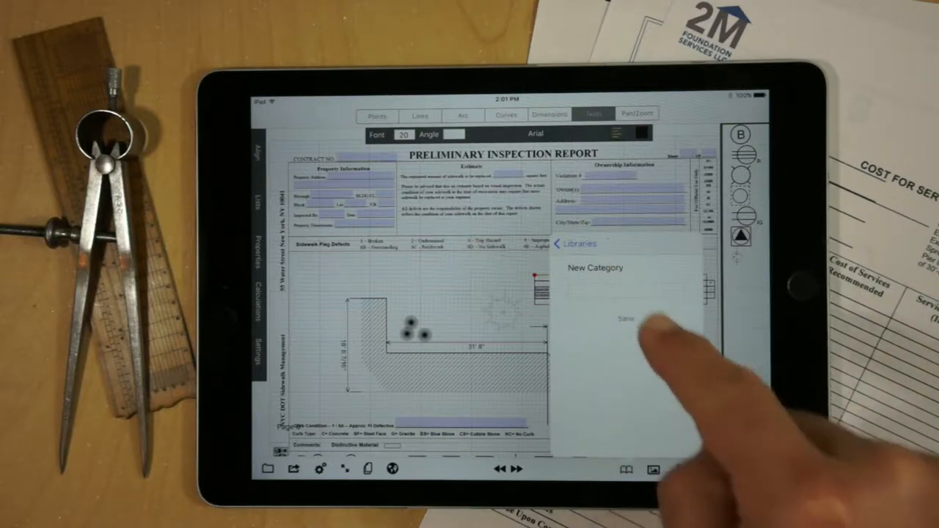
{"action": "type", "text": "M"}
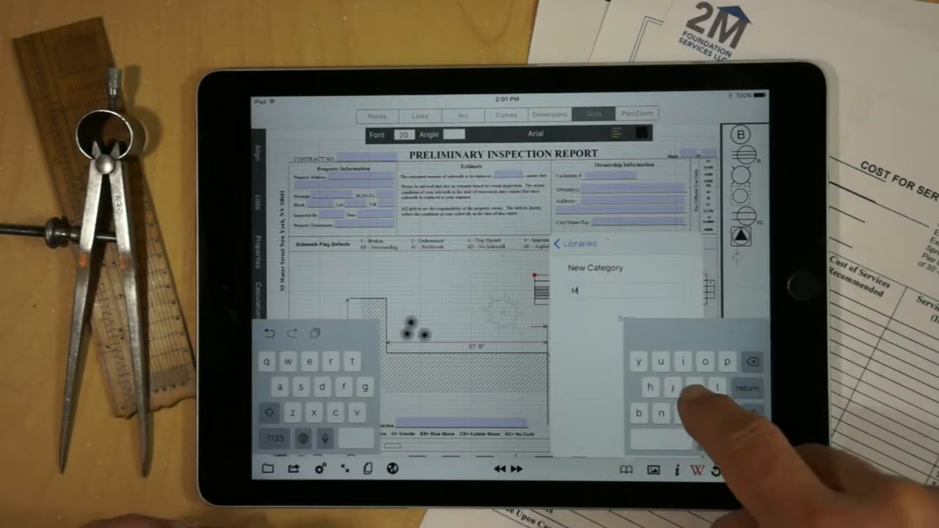
{"action": "type", "text": "y"}
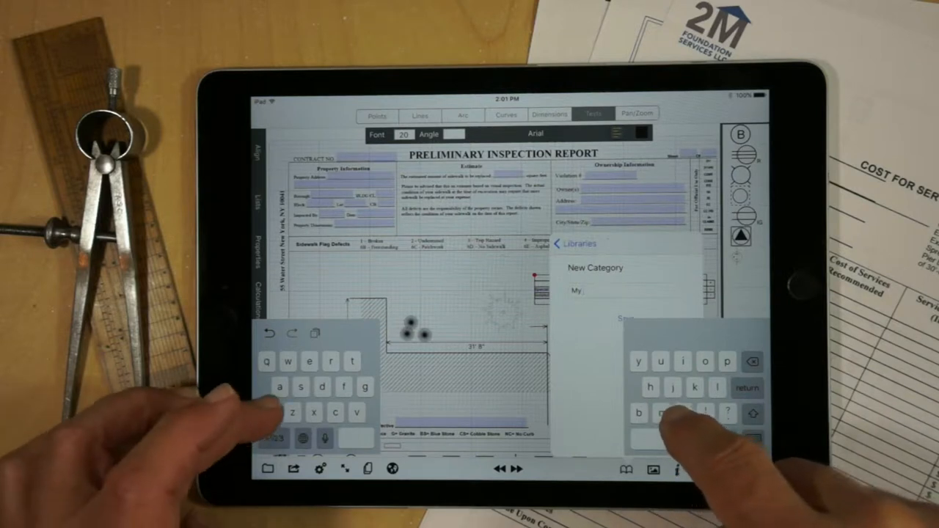
{"action": "type", "text": "Ne Libeary"}
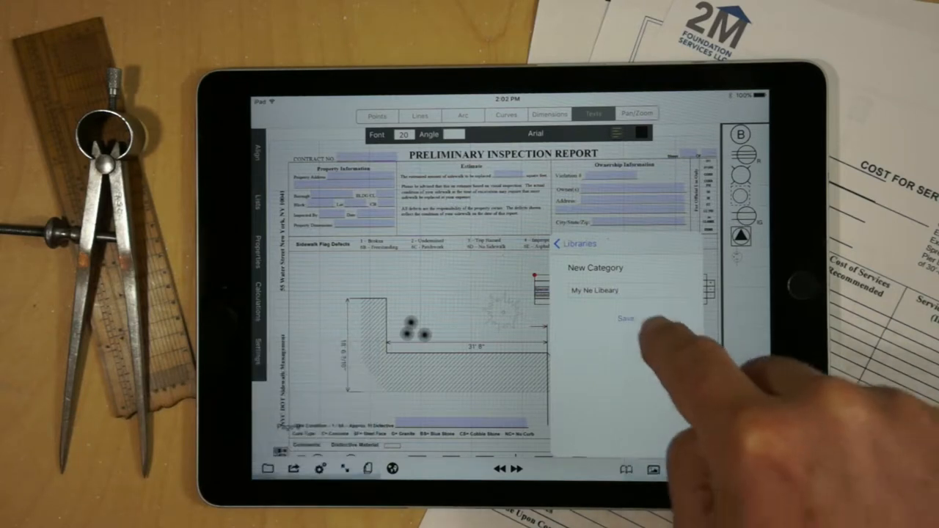
{"action": "left_click", "coordinate": [626, 318]}
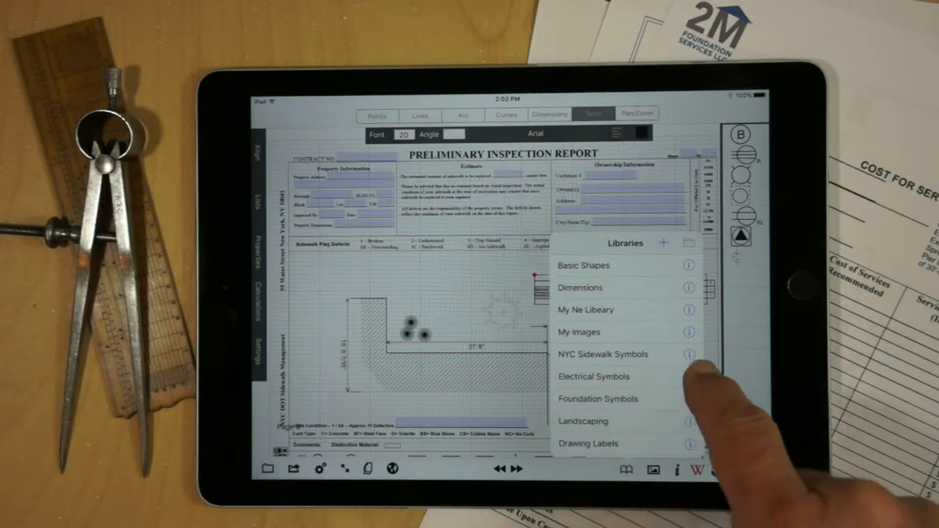
In Electrical Symbols, open Blanked Outlet's settings and choose My Ne Libeary as copy destination
{"action": "left_click", "coordinate": [602, 354]}
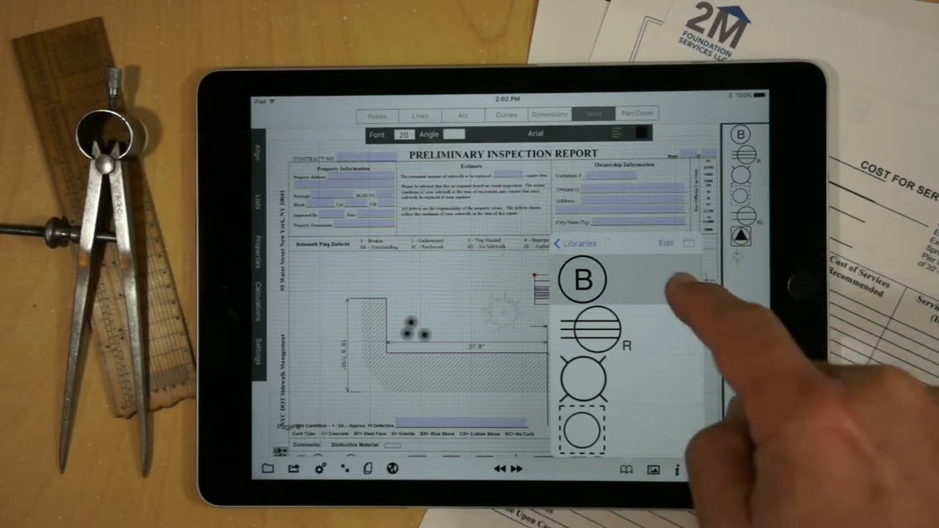
{"action": "left_click", "coordinate": [583, 280]}
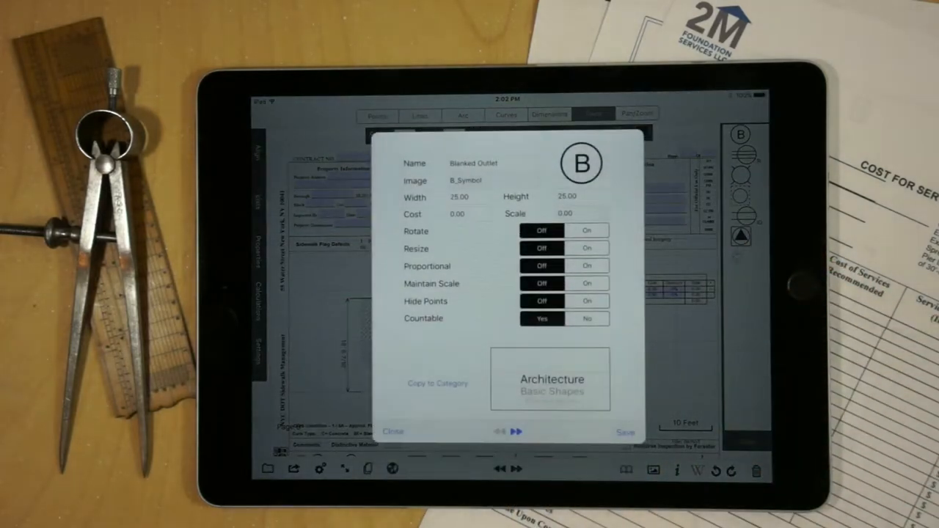
{"action": "left_click", "coordinate": [552, 380]}
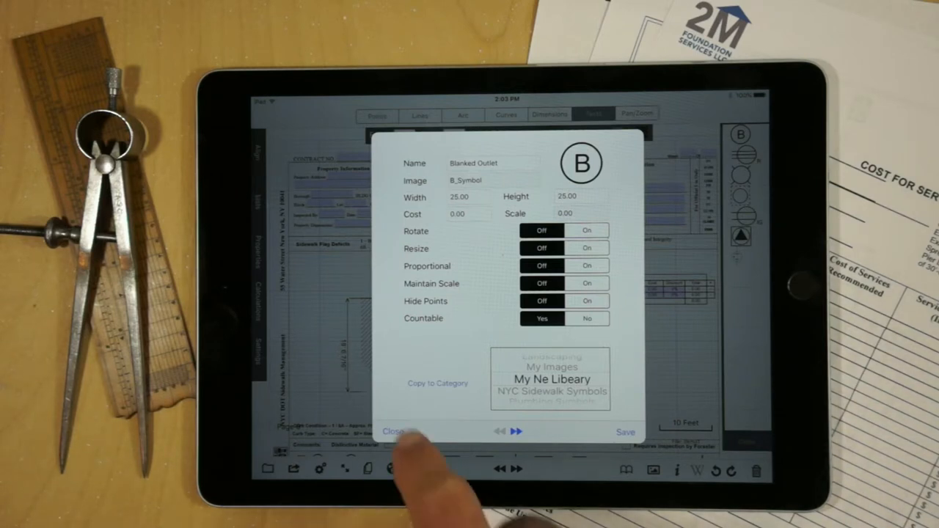
Close the symbol settings, then open a library showing red and blue circle symbols
{"action": "left_click", "coordinate": [394, 431]}
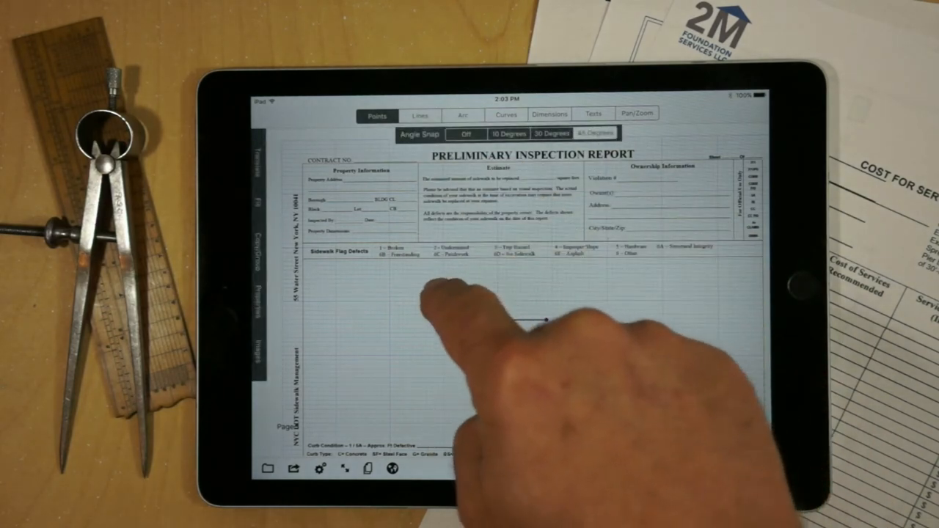
{"action": "left_click", "coordinate": [484, 321]}
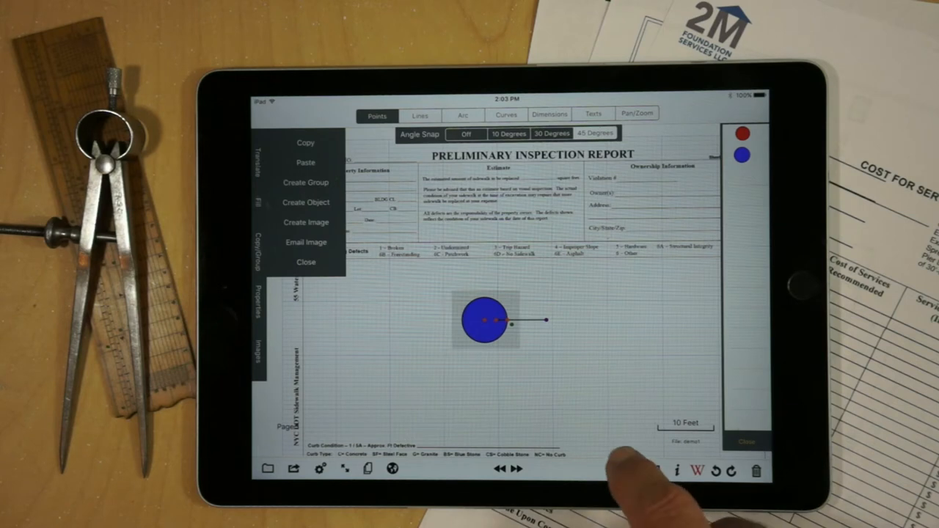
{"action": "left_click", "coordinate": [626, 470]}
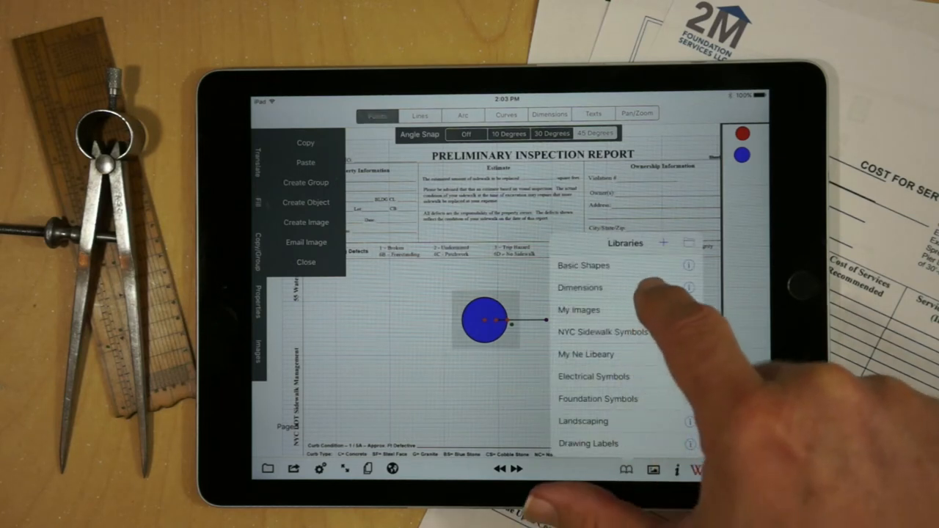
{"action": "left_click", "coordinate": [584, 265]}
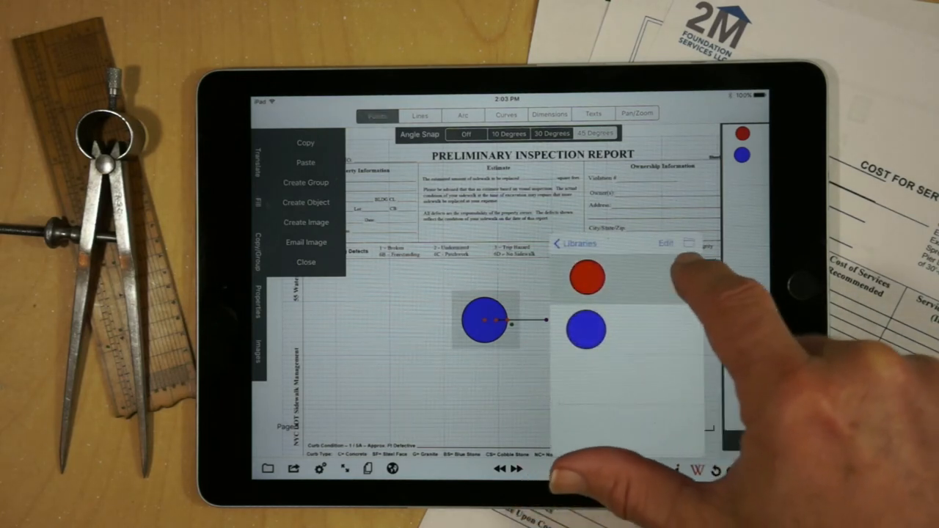